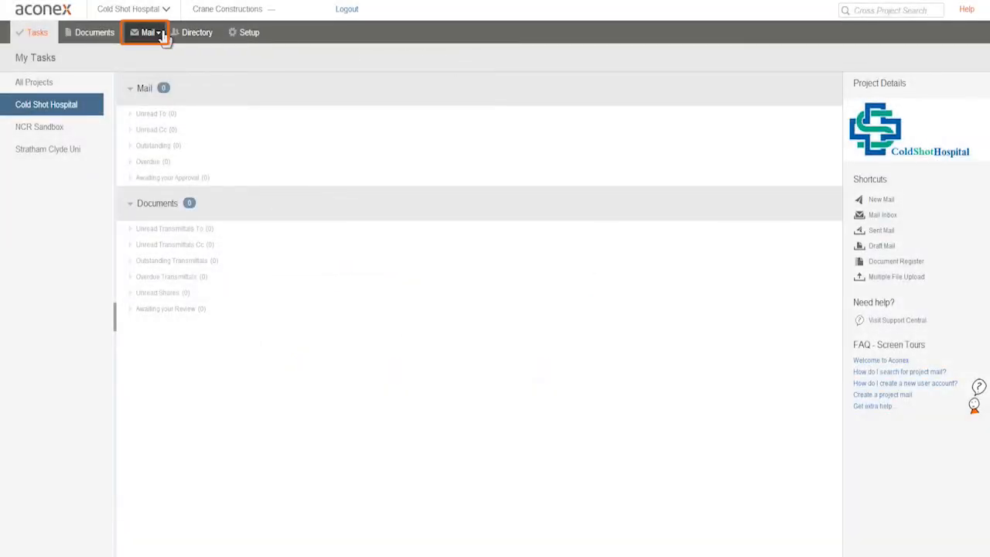
# - Start a new blank mail for the Cold Shot Hospital project from the Mail menu
pyautogui.click(147, 31)
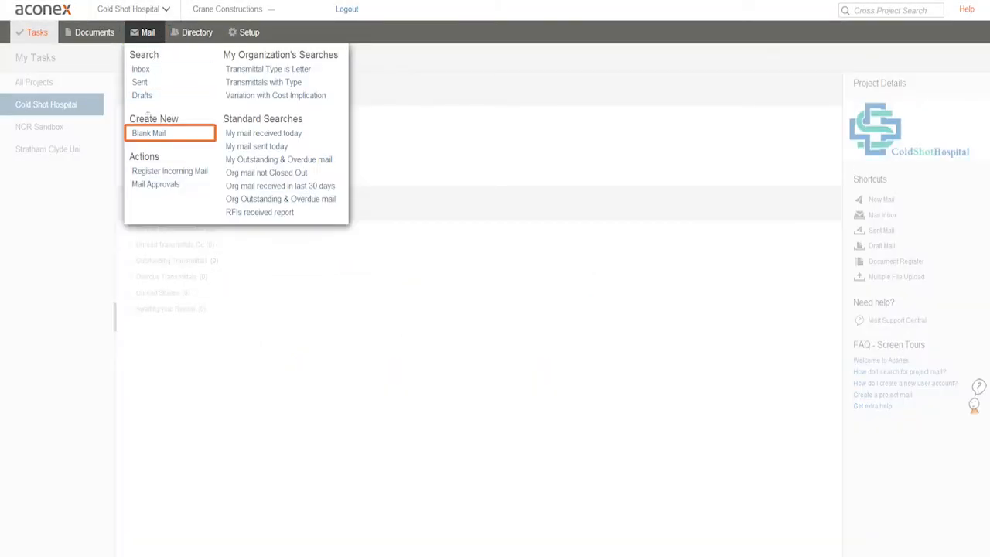
pyautogui.click(149, 133)
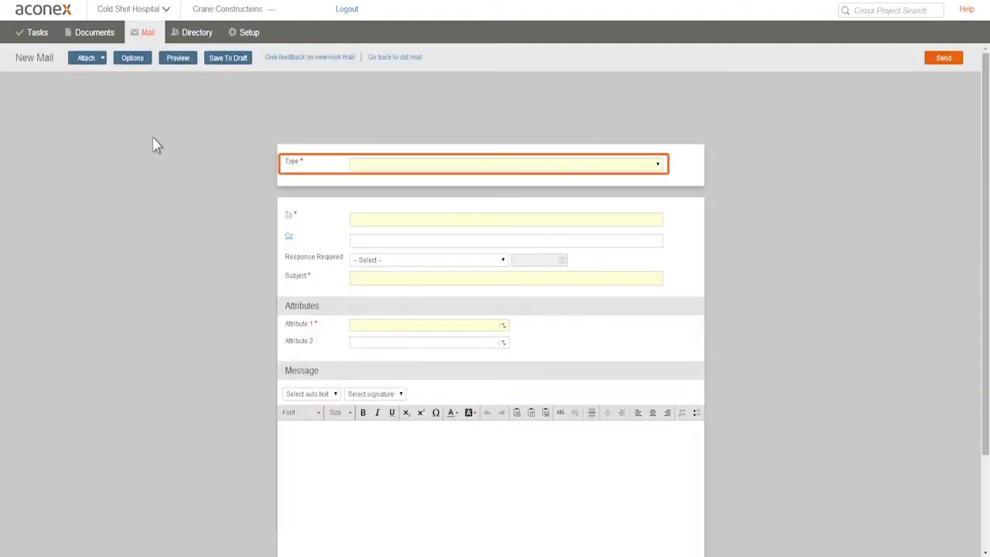
pyautogui.moveTo(658, 164)
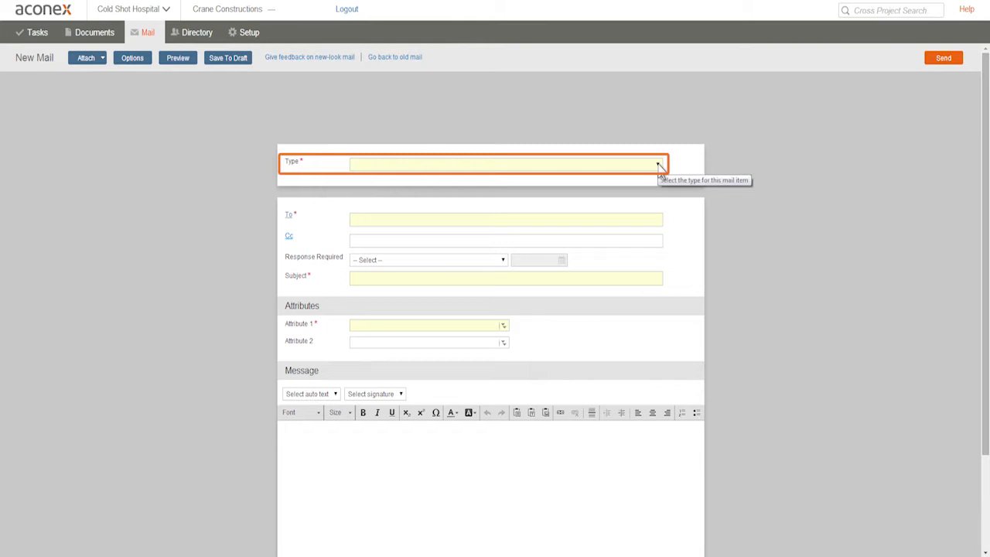
# - Set the mail type to Request For Information, loading its RFI message template
pyautogui.click(658, 164)
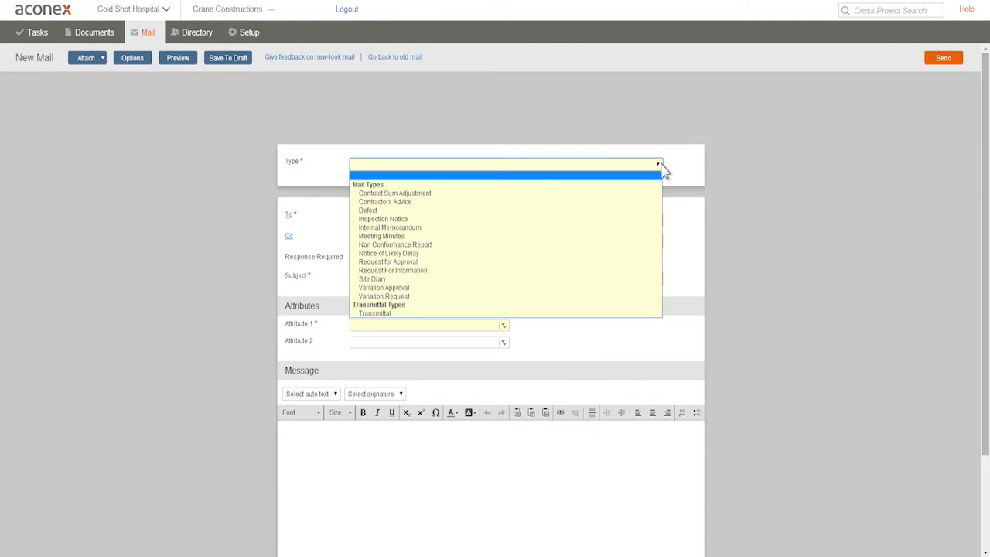
pyautogui.click(393, 269)
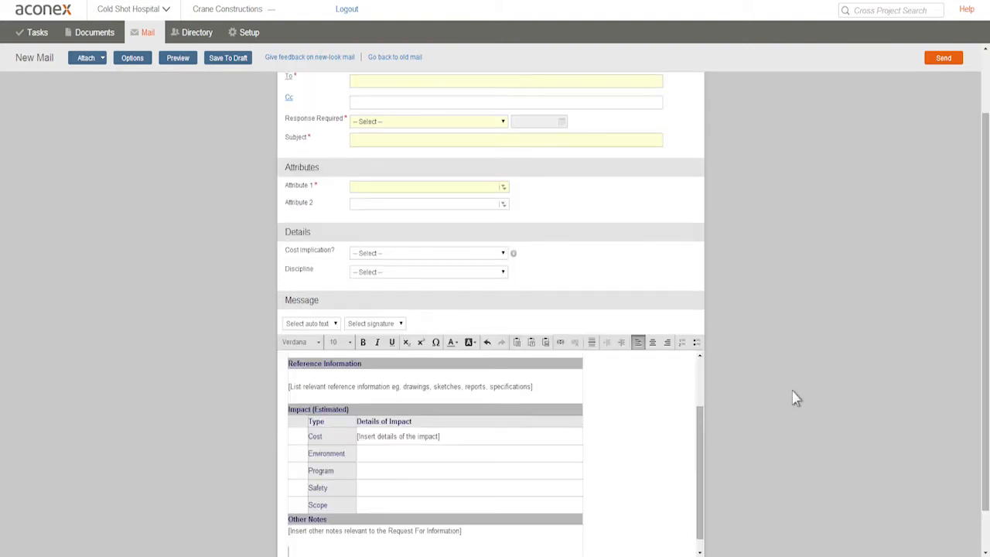
pyautogui.scroll(-3)
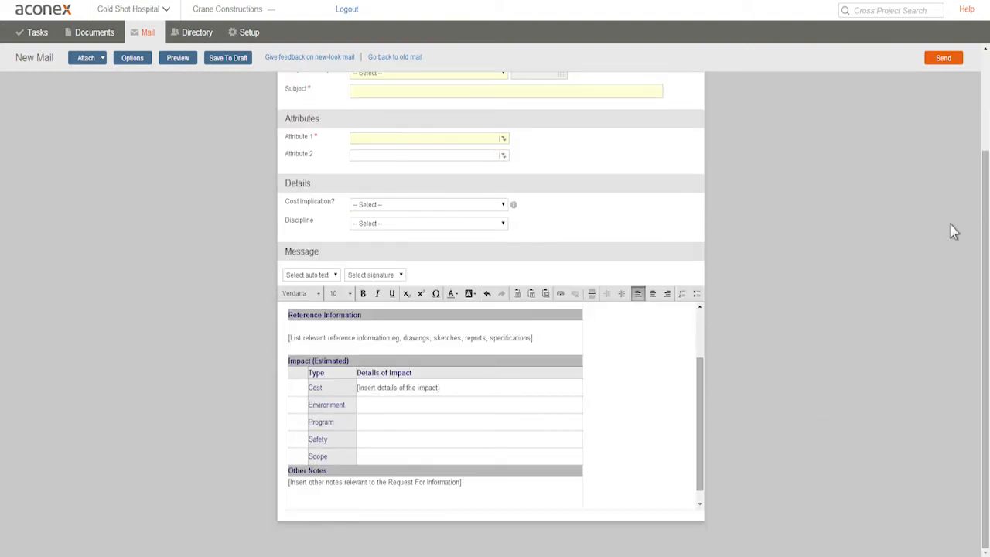
pyautogui.moveTo(879, 331)
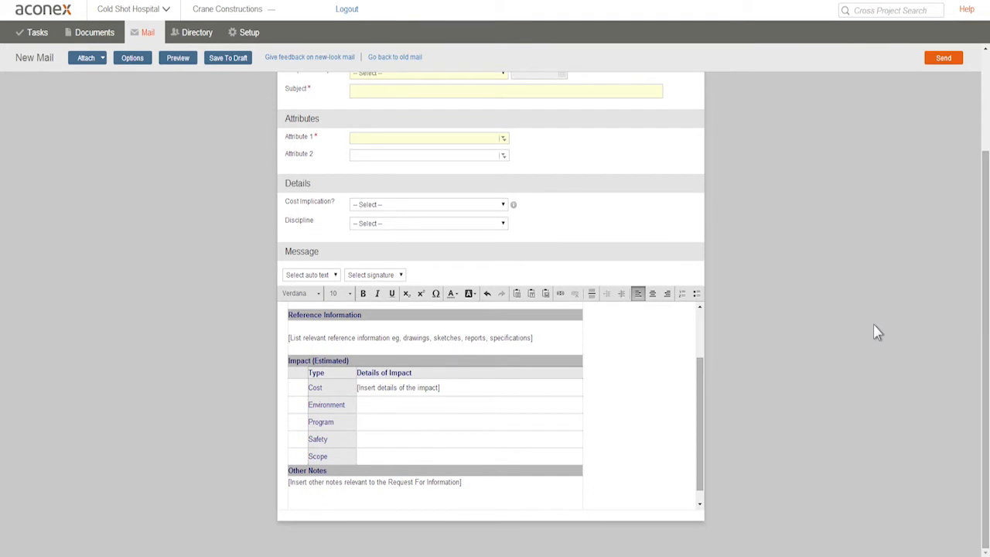
pyautogui.scroll(3)
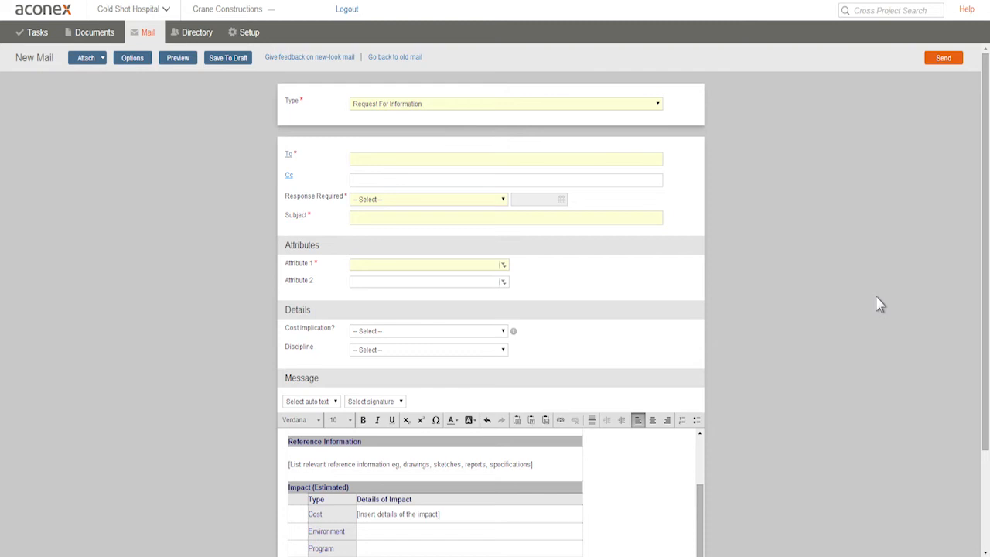
# - Add the ABC and Azure Consulting contacts as To recipients and start a Cc directory search
pyautogui.click(505, 158)
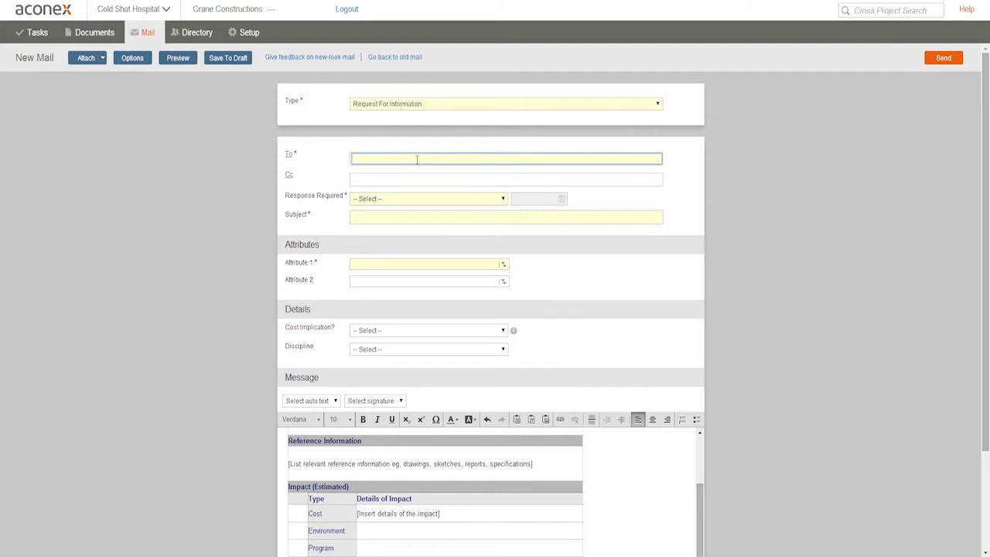
pyautogui.press('enter')
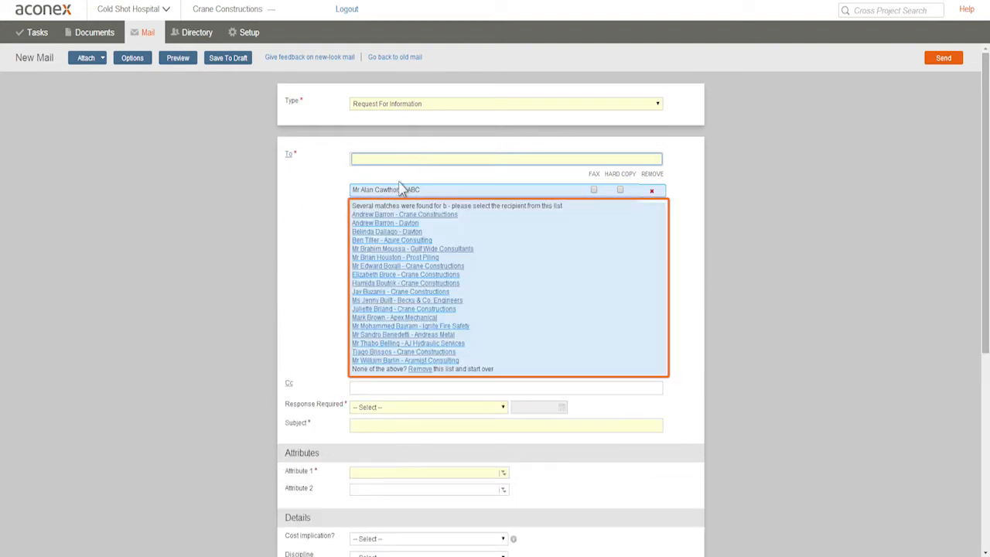
pyautogui.click(392, 240)
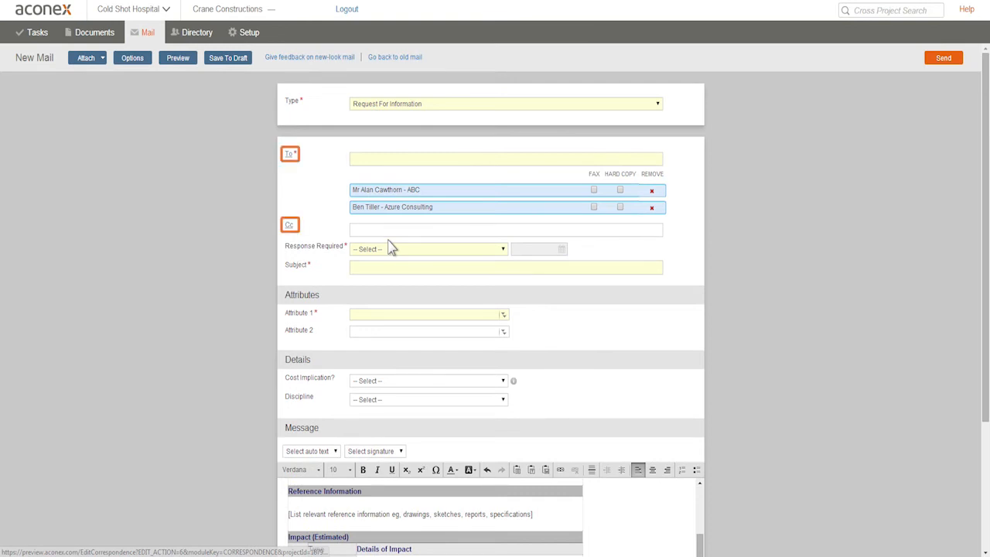
pyautogui.click(289, 154)
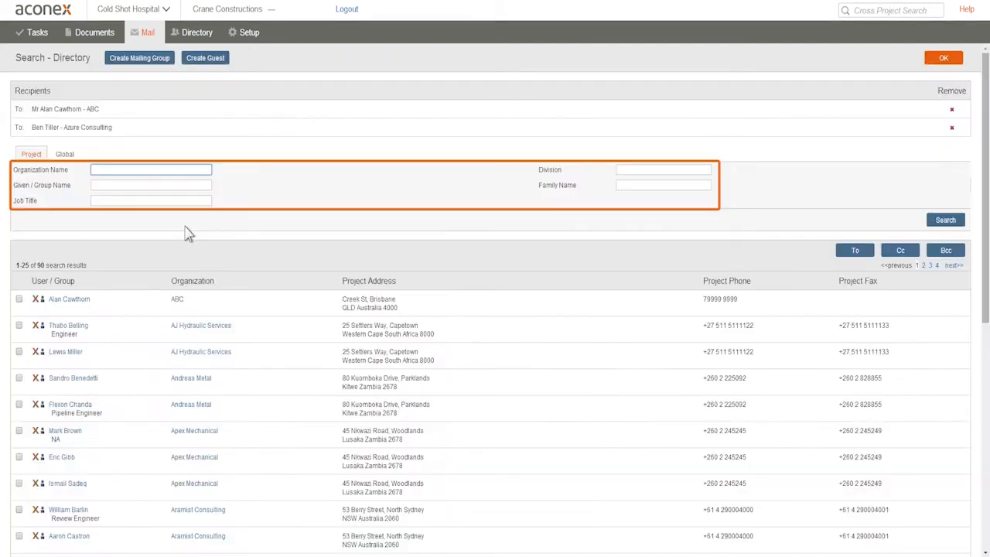
pyautogui.write('becks')
pyautogui.click(663, 184)
pyautogui.write('att')
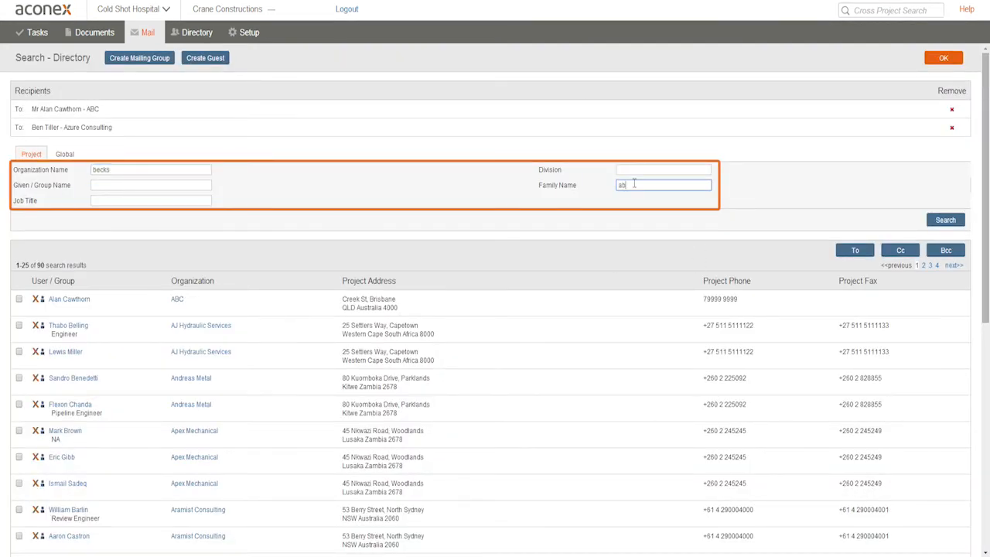
pyautogui.click(945, 220)
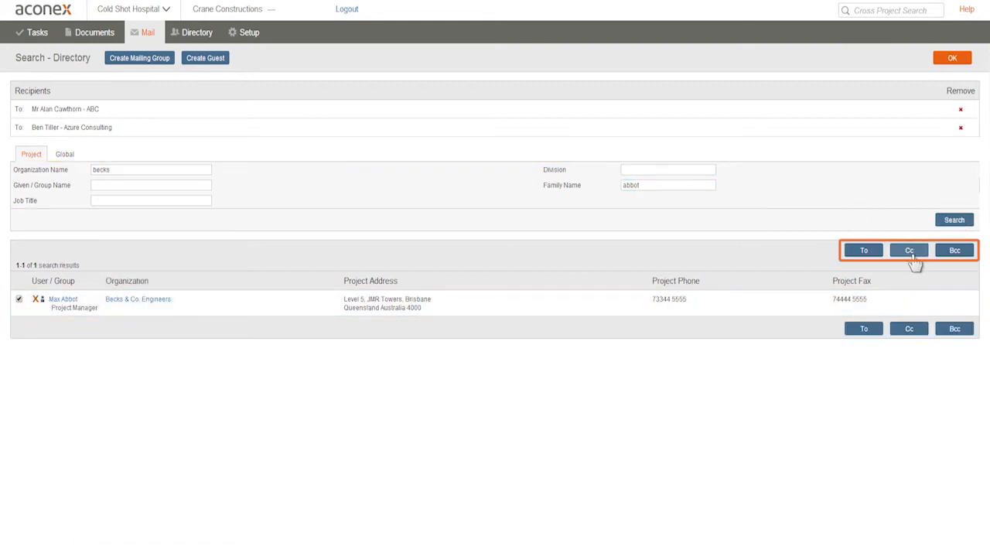
pyautogui.click(910, 250)
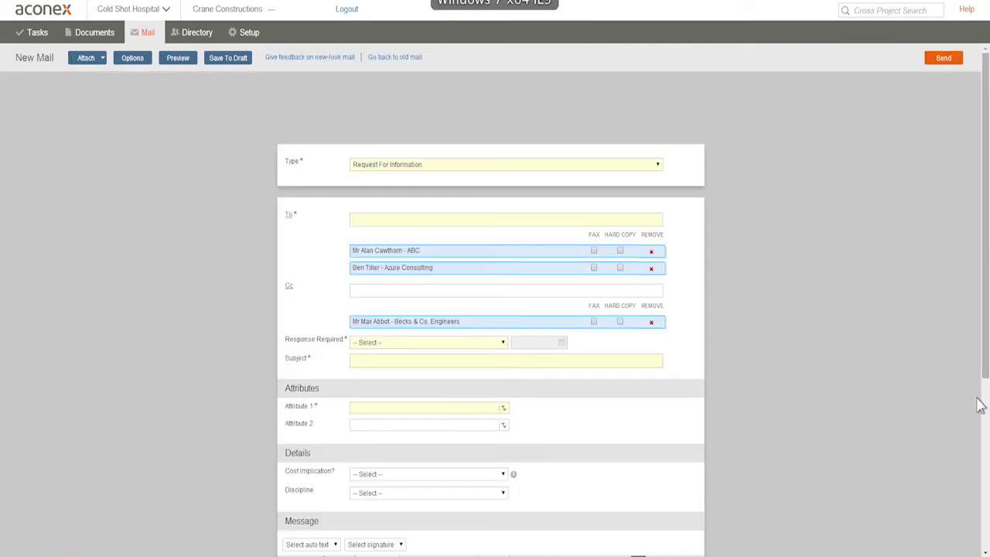
# - Set Response Required to 'Respond by' with a due date of 28 July 2014
pyautogui.click(425, 341)
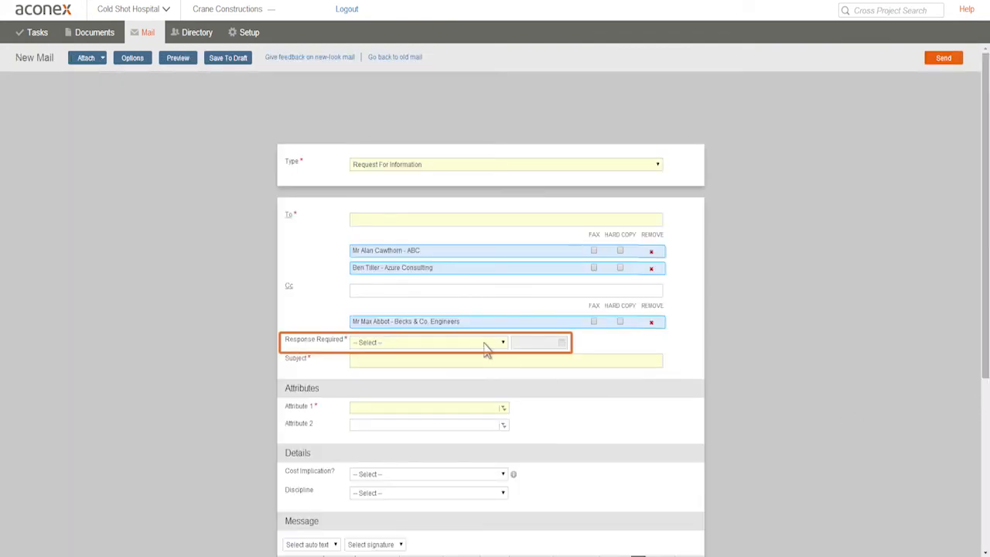
pyautogui.click(502, 342)
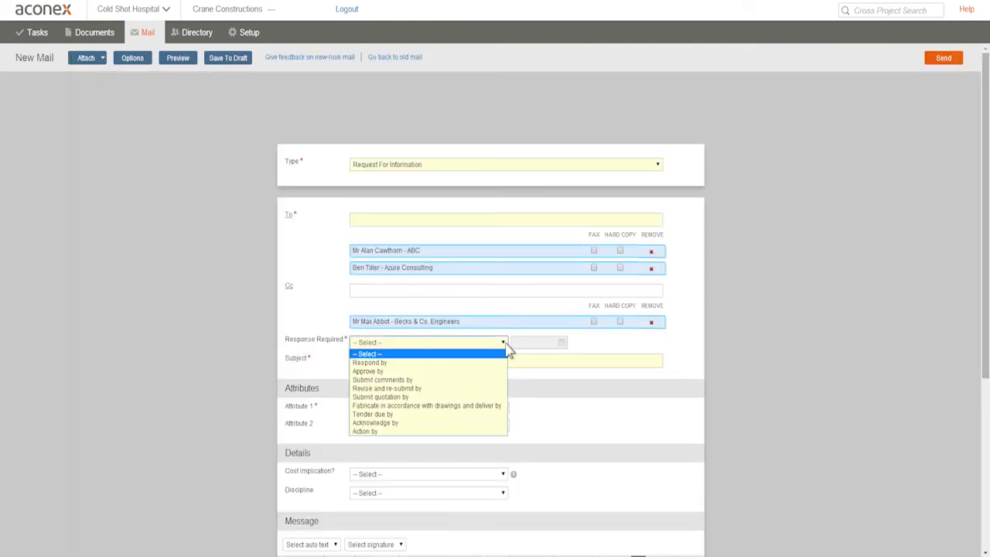
pyautogui.click(368, 362)
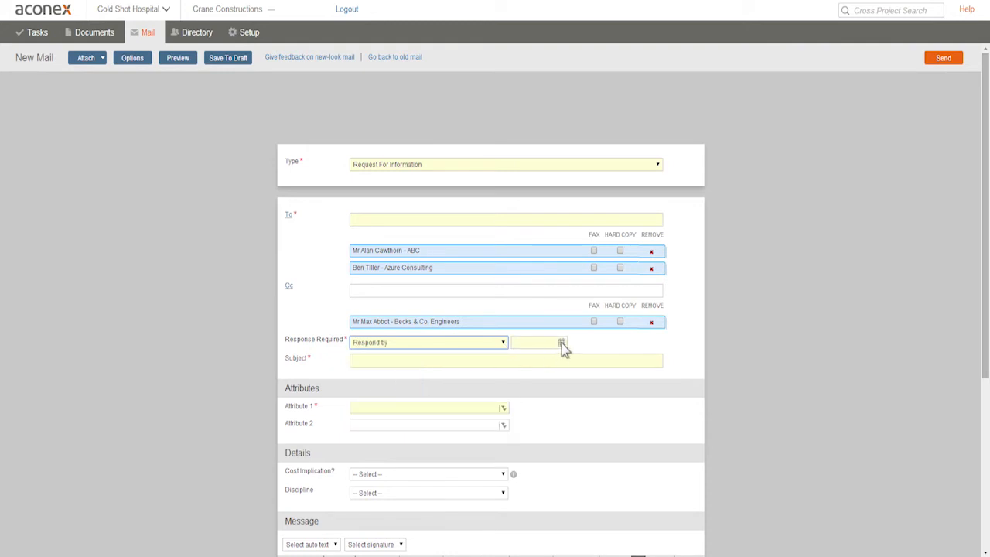
pyautogui.click(562, 341)
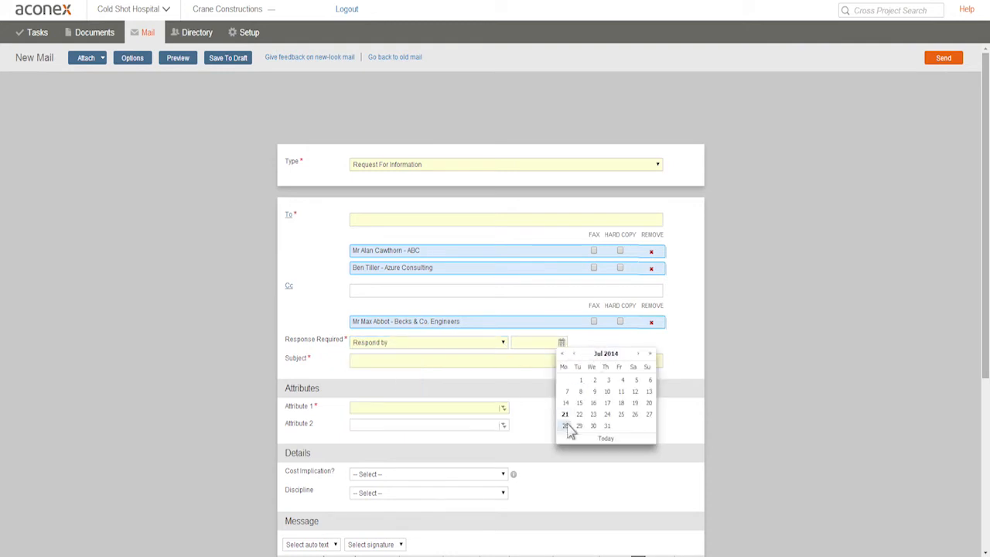
pyautogui.click(566, 425)
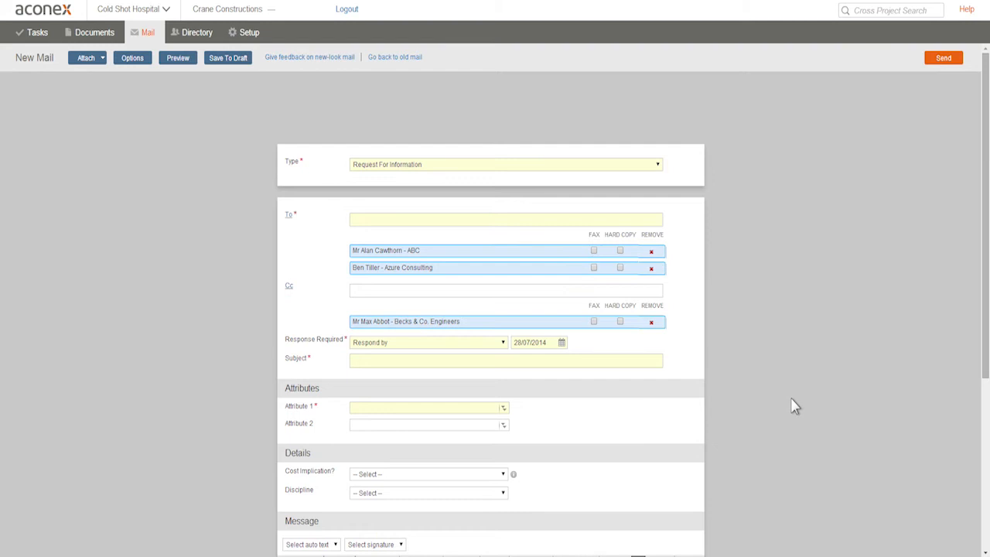
pyautogui.click(498, 362)
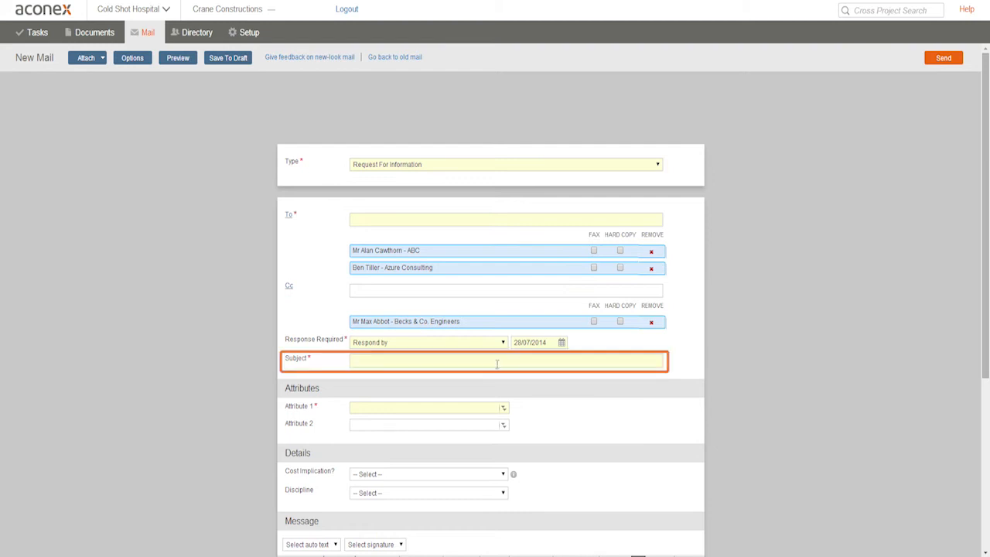
# - Enter the subject 'Missing part on ground floor' and bring up the Attribute 1 chooser
pyautogui.write('Missing part on ground f')
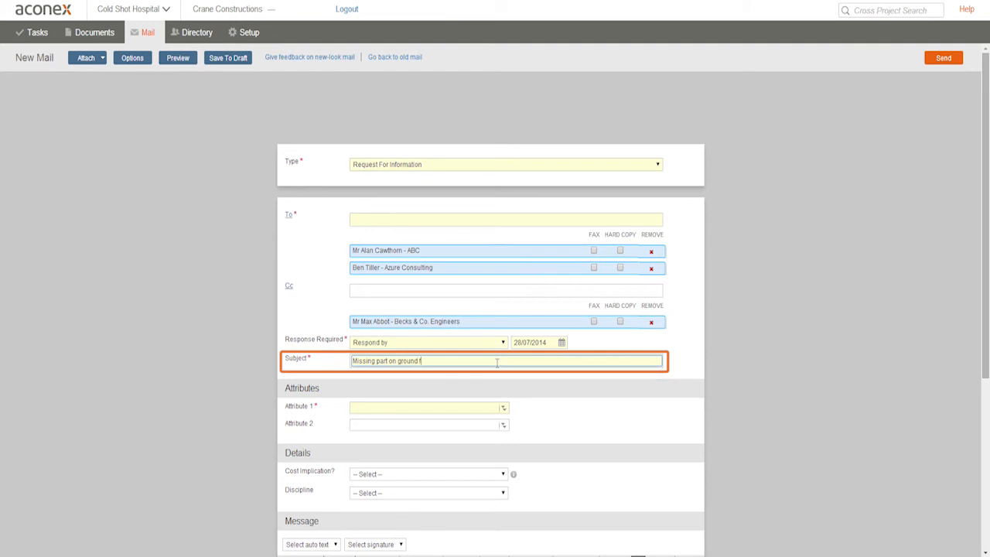
pyautogui.write('loor')
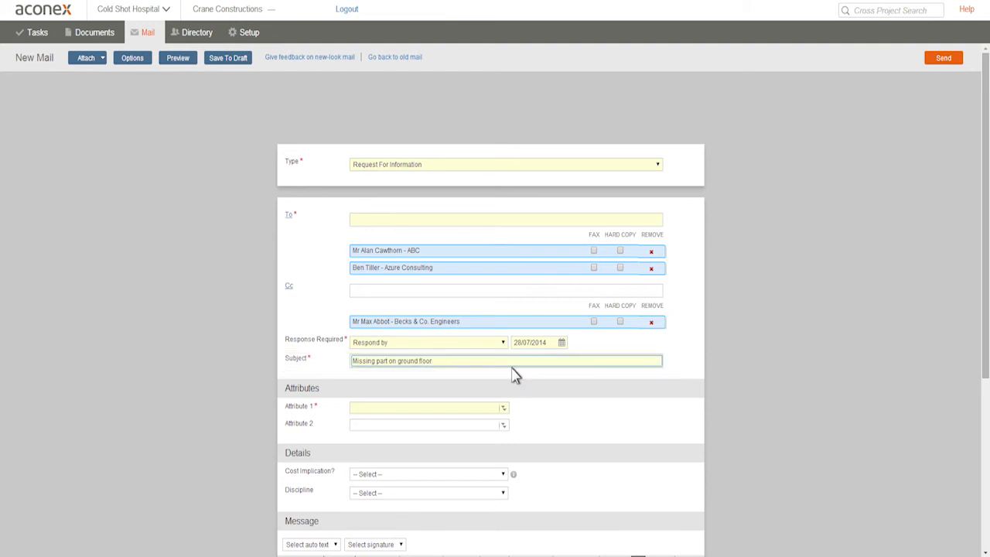
pyautogui.click(503, 406)
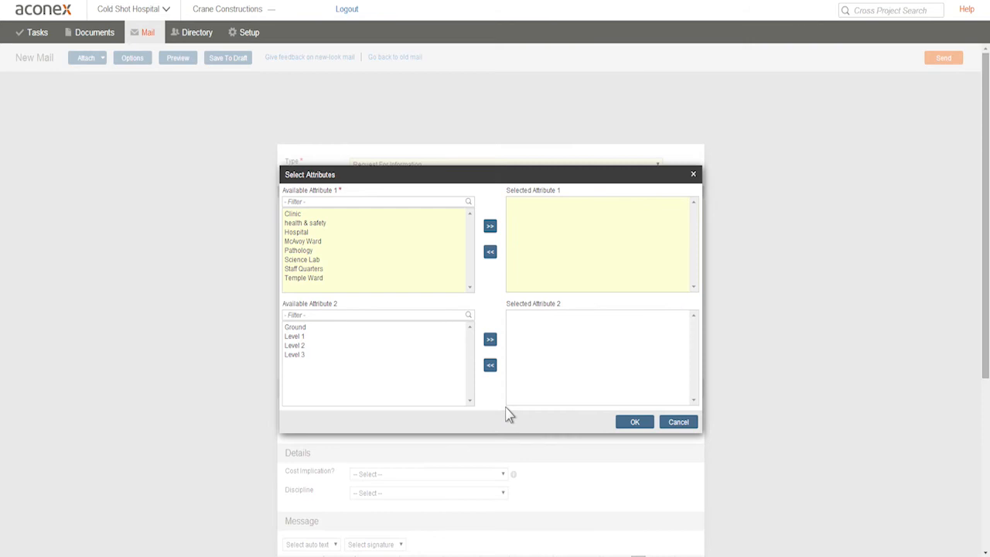
pyautogui.moveTo(396, 290)
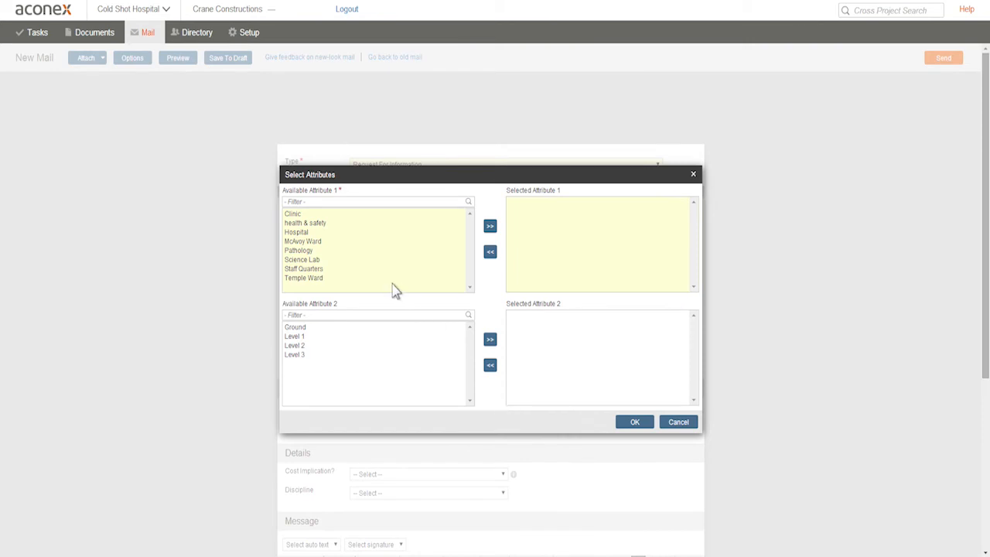
# - Choose Pathology as the first attribute and confirm the selection
pyautogui.click(299, 251)
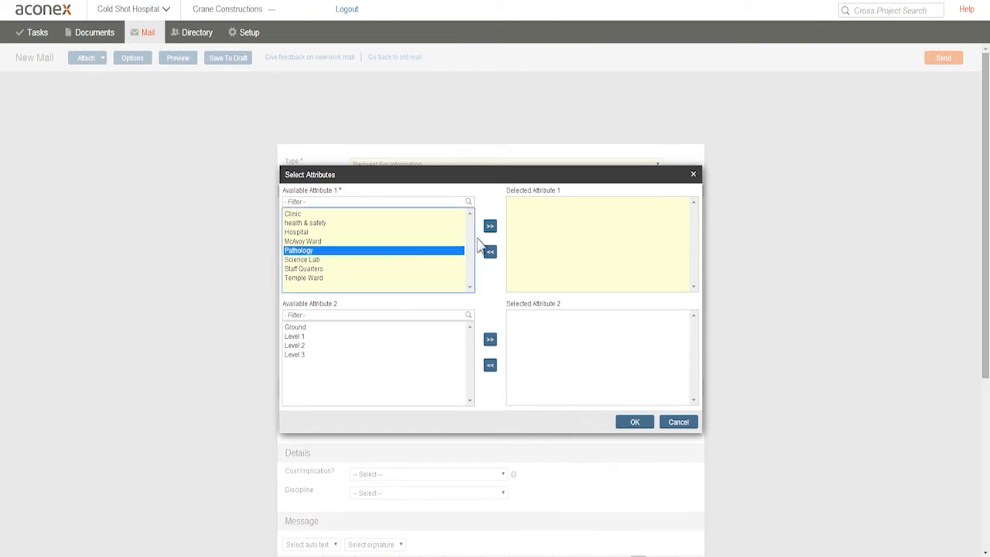
pyautogui.click(489, 226)
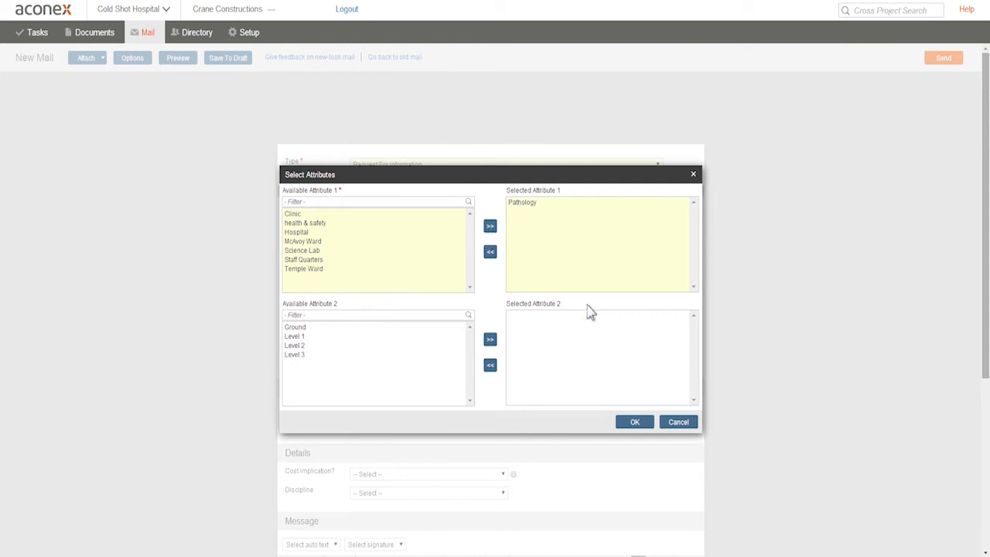
pyautogui.click(634, 421)
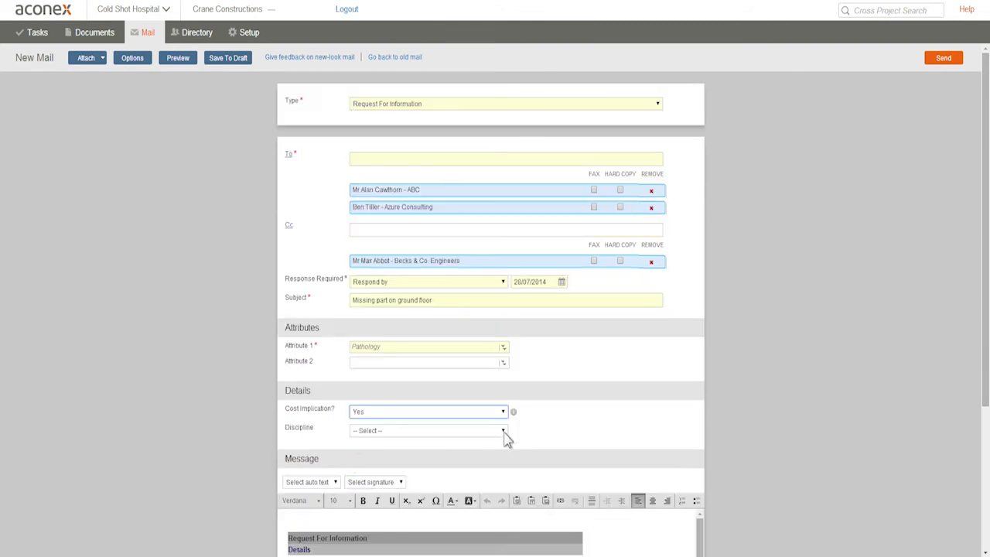
# - Mark Cost Implication as Yes and set the discipline to Plumbing
pyautogui.click(427, 430)
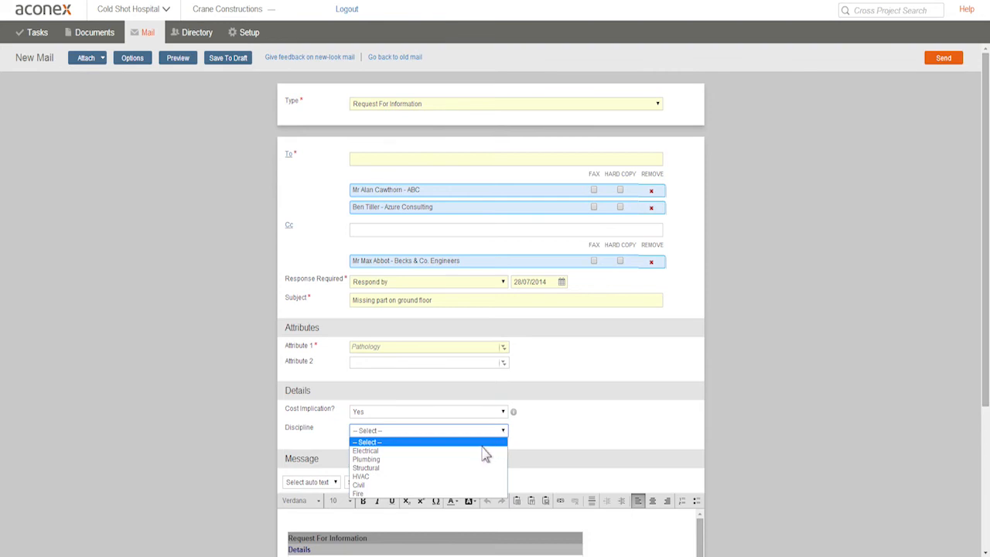
pyautogui.click(365, 458)
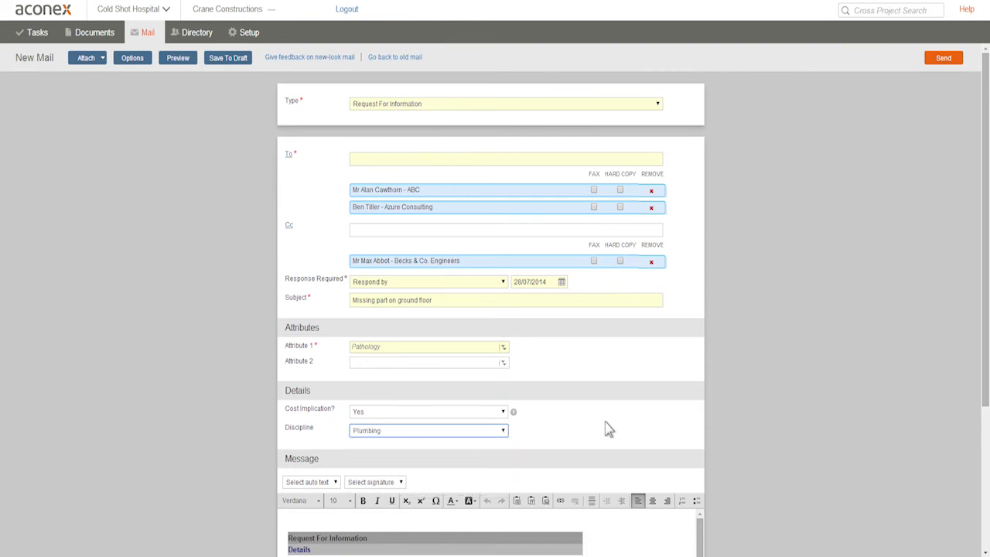
pyautogui.moveTo(86, 57)
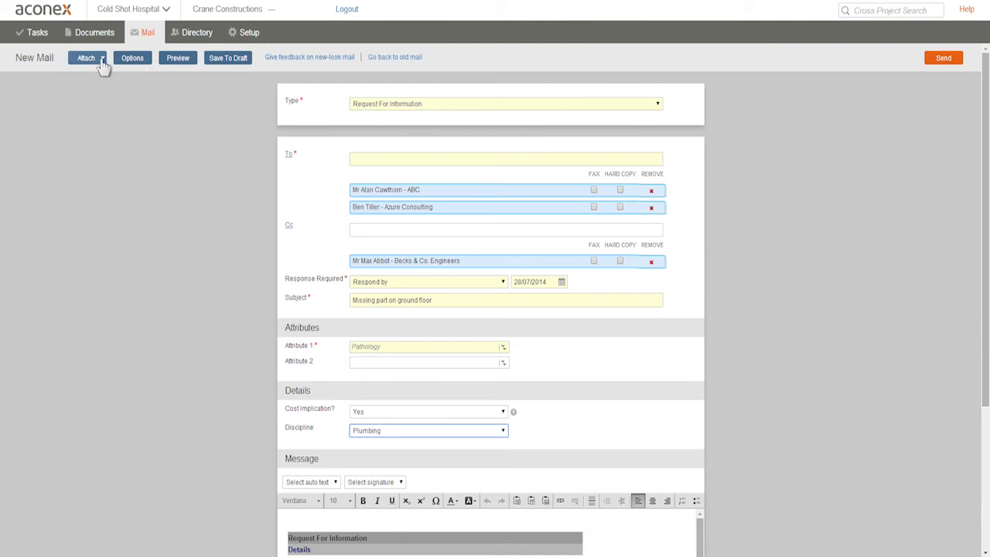
# - Attach the existing project mail 'Re: Tank size question' to the RFI
pyautogui.click(86, 57)
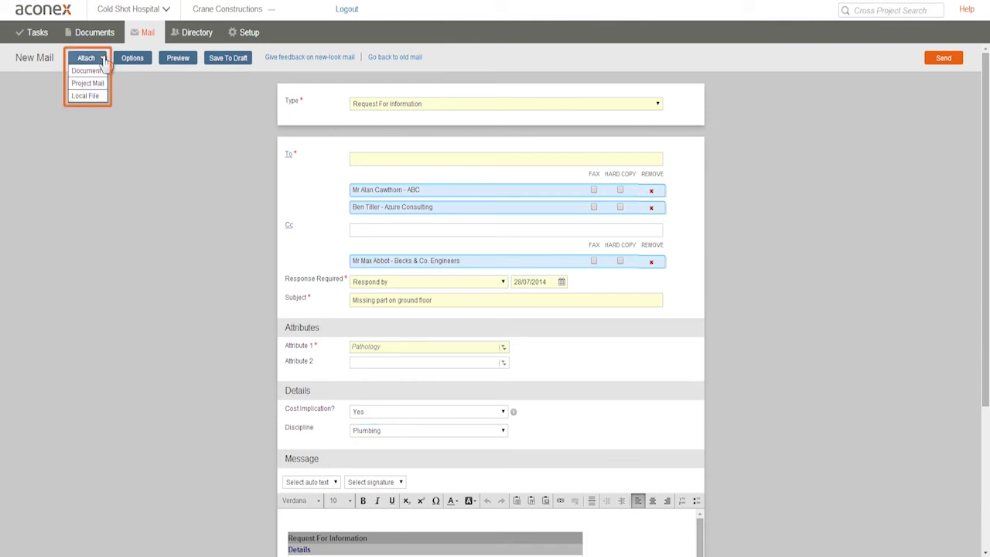
pyautogui.moveTo(87, 83)
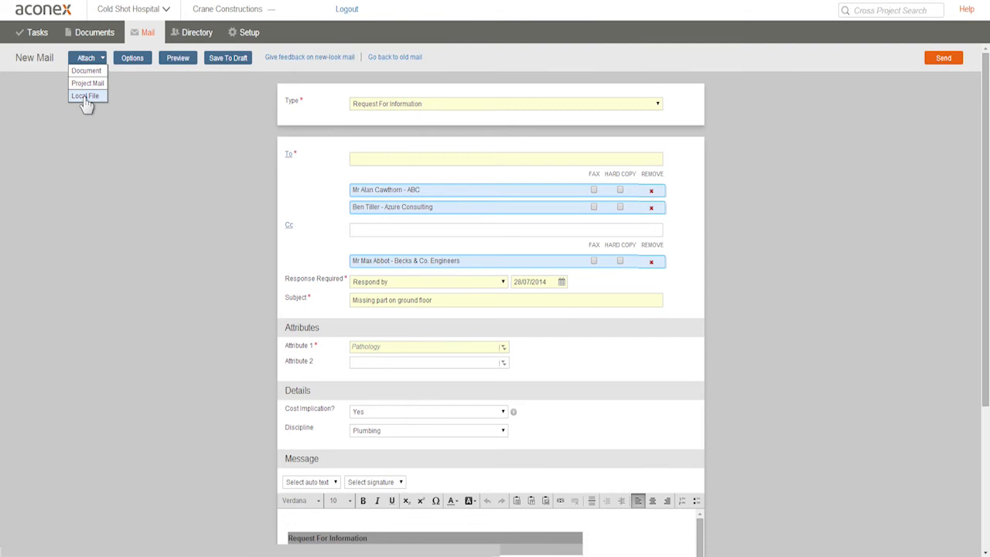
pyautogui.click(87, 83)
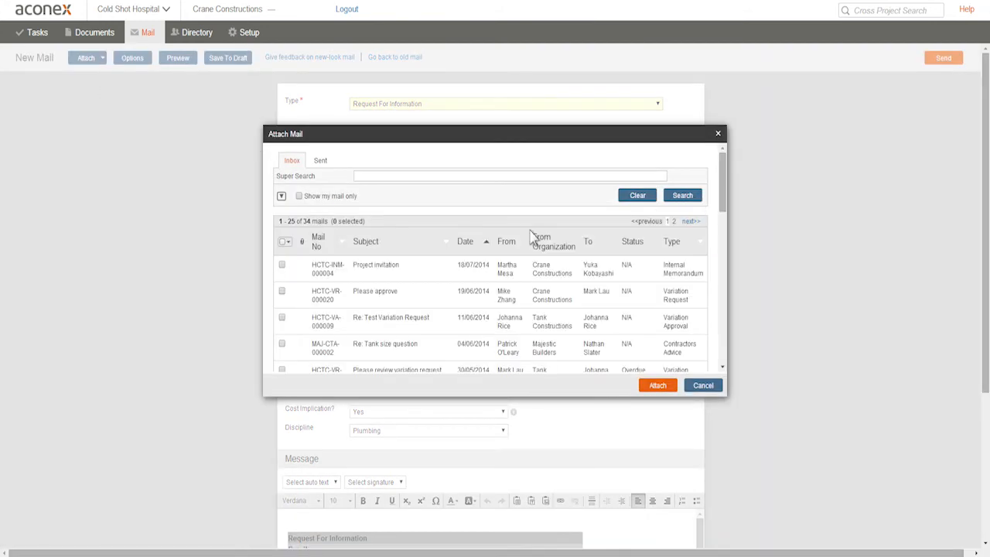
pyautogui.click(281, 343)
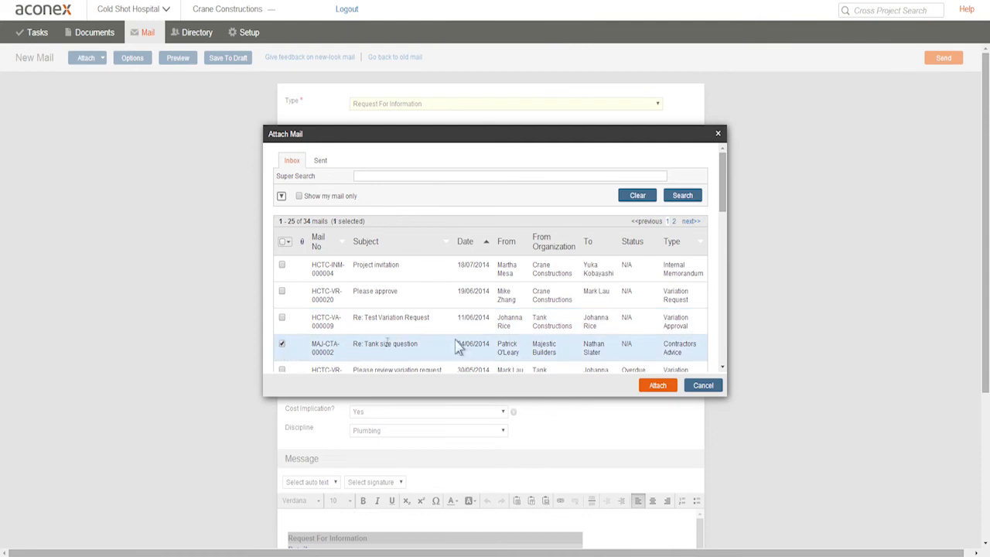
pyautogui.click(656, 385)
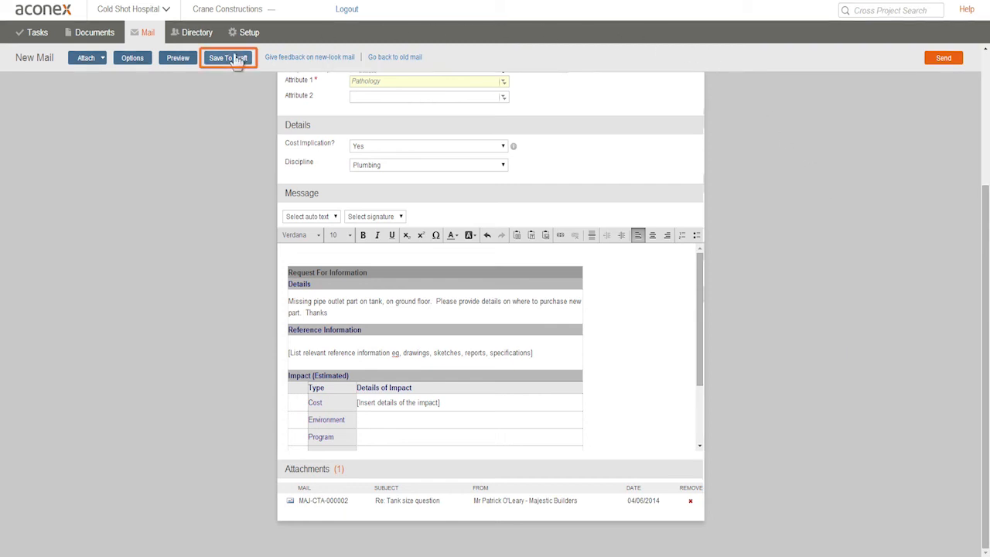
# - Save the composed RFI about the missing pipe outlet part as a draft
pyautogui.click(229, 57)
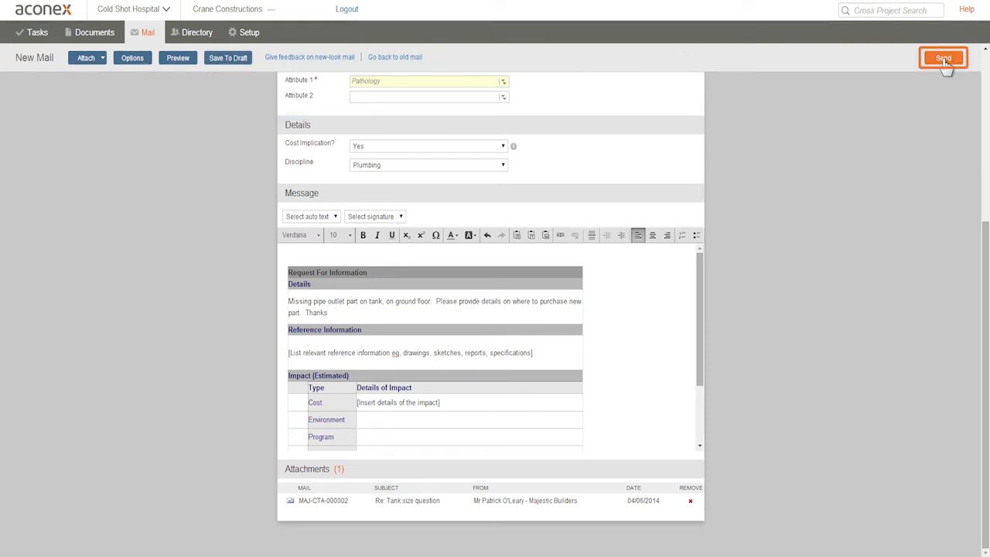
# - Send the RFI as HCTC-RFI-000003 and return to the My Tasks overview
pyautogui.click(943, 57)
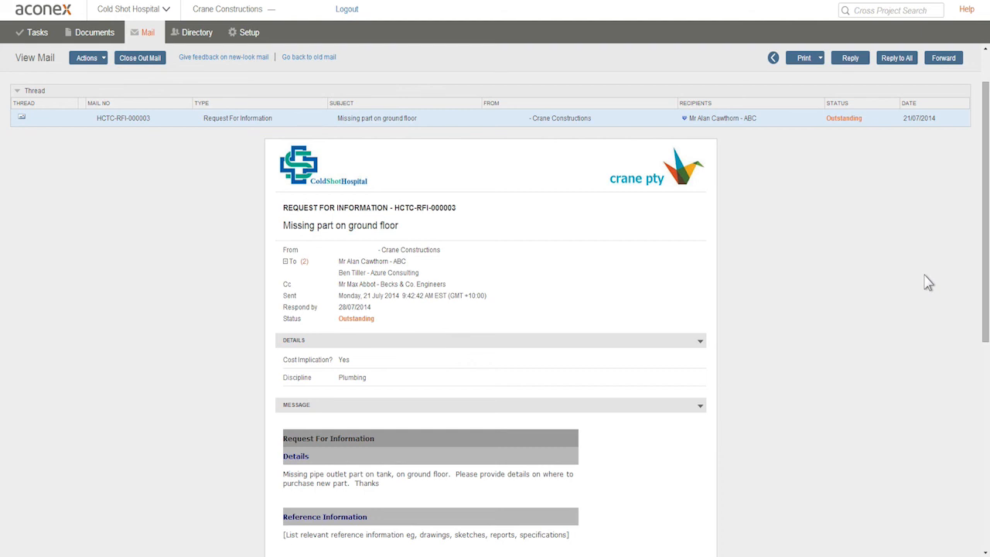
pyautogui.click(37, 31)
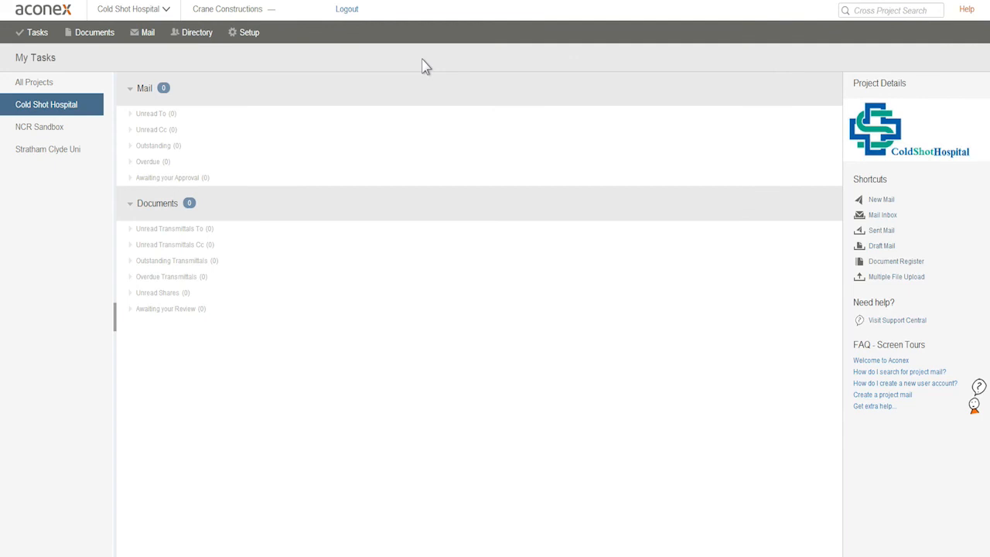
pyautogui.moveTo(403, 63)
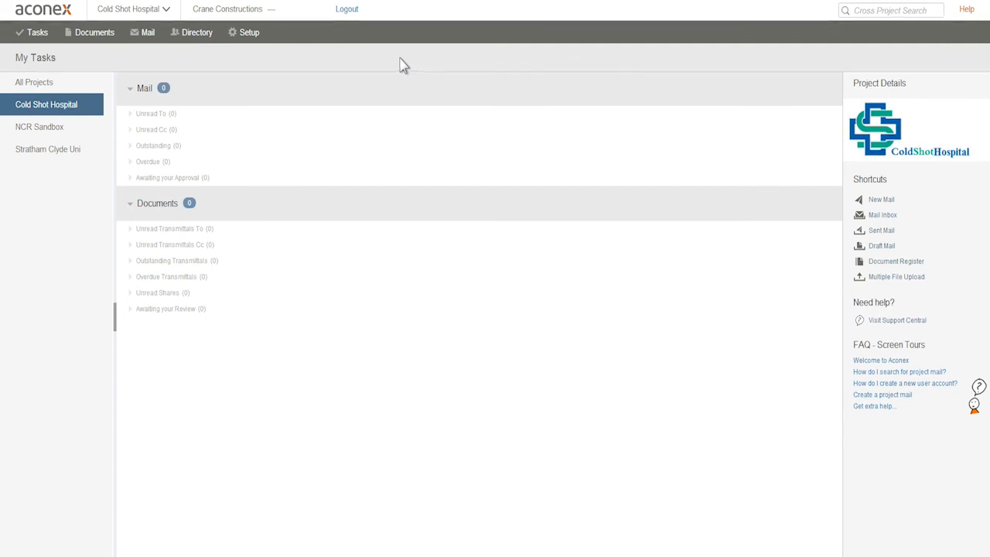
# - Start a new Request For Information mail from the Mail menu's Create New list
pyautogui.click(147, 30)
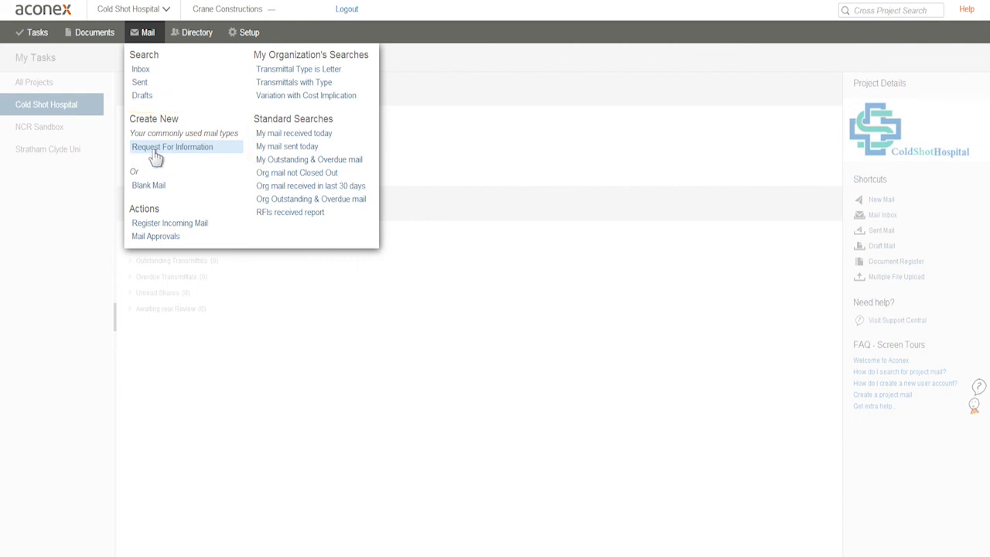
pyautogui.click(172, 147)
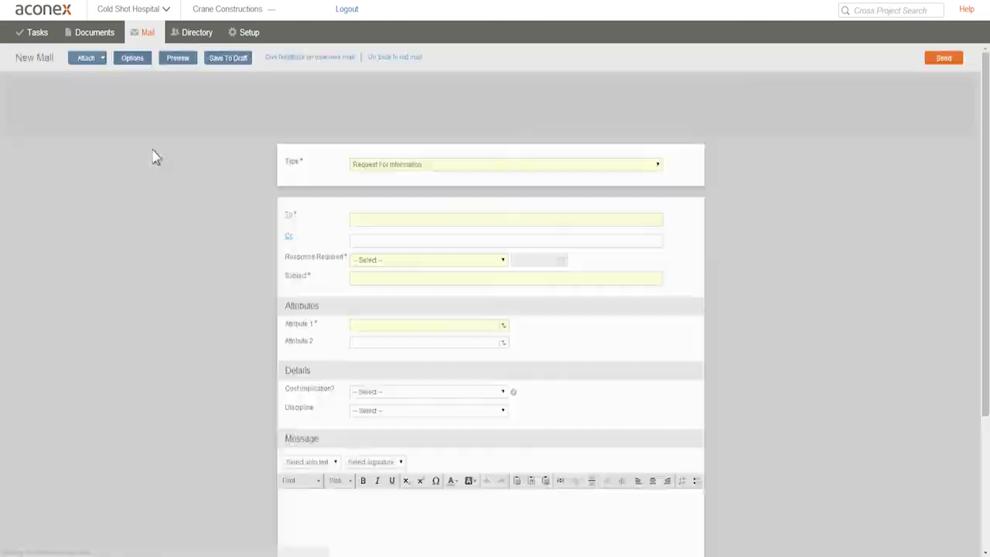